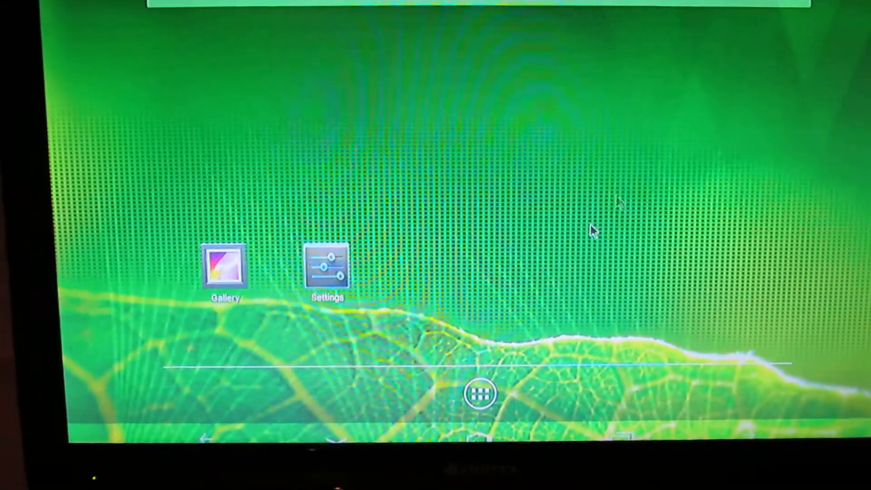
# Step: Bring up About tablet showing model Nexus 7, Android 4.2.2 and kernel details
pyautogui.click(328, 266)
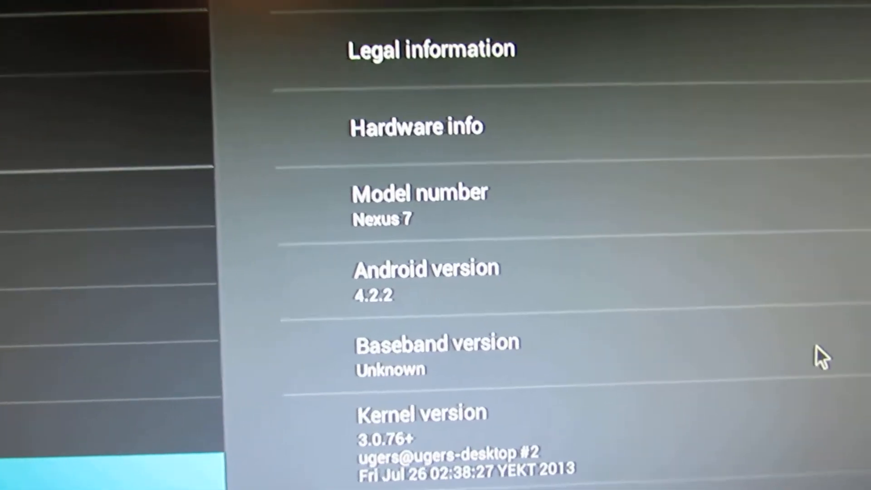
# Step: Reveal the AOKP version aokp_907_unofficial_2013-08-02 and build number further down About
pyautogui.scroll(-3)
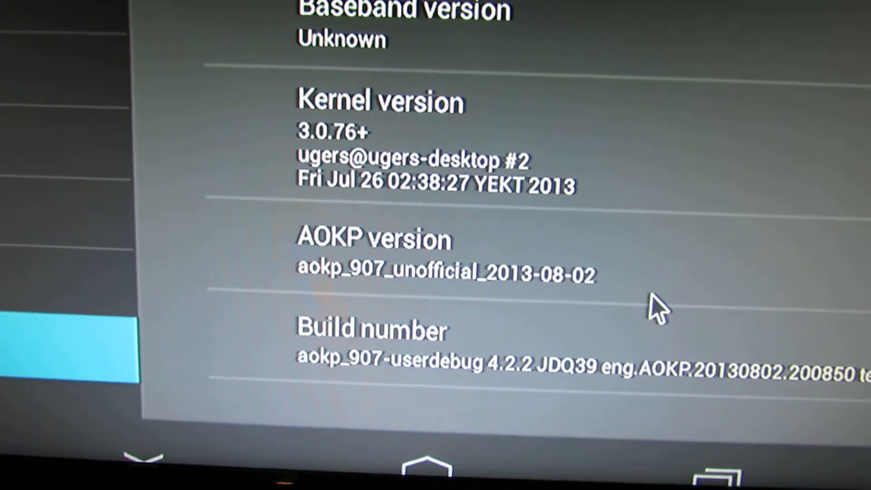
pyautogui.moveTo(533, 294)
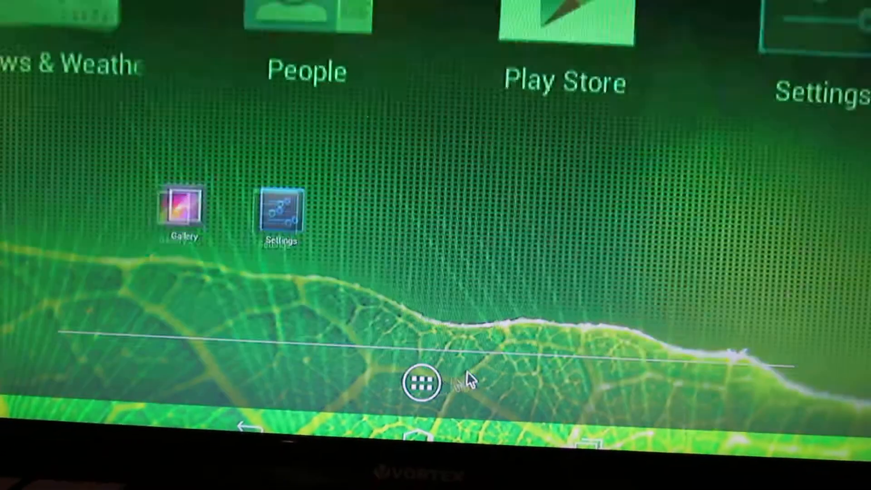
# Step: Launch Settings from the app drawer into ROM Control with Lockscreen, Power Menu and Toggles options
pyautogui.click(415, 385)
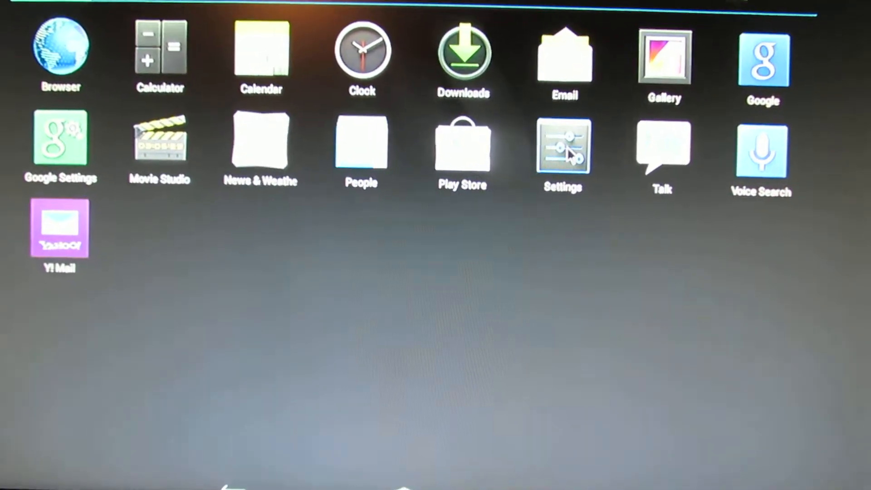
pyautogui.click(562, 145)
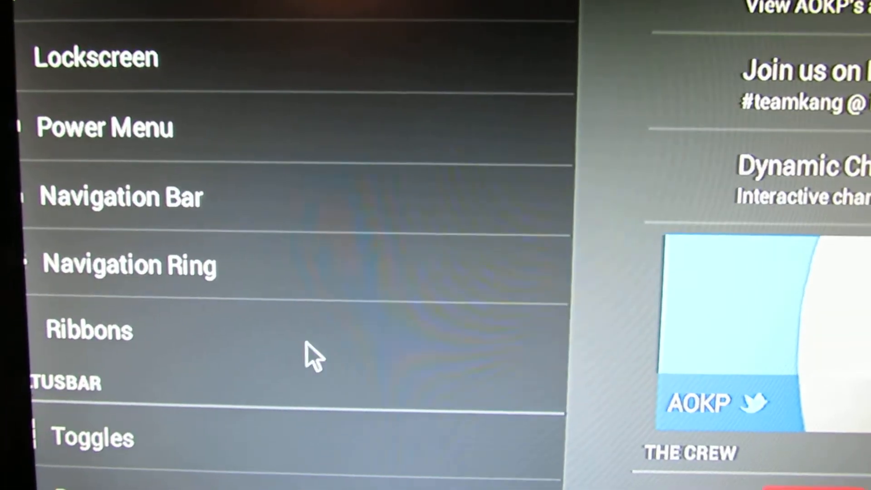
# Step: Browse ROM Control categories from Navigation Bar and Toggles through Battery, Clock, Signal and Sound
pyautogui.scroll(-3)
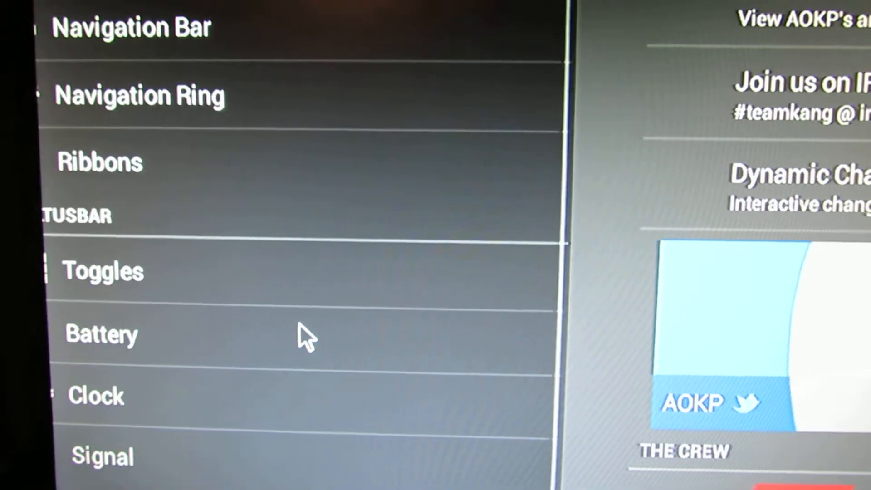
pyautogui.scroll(-3)
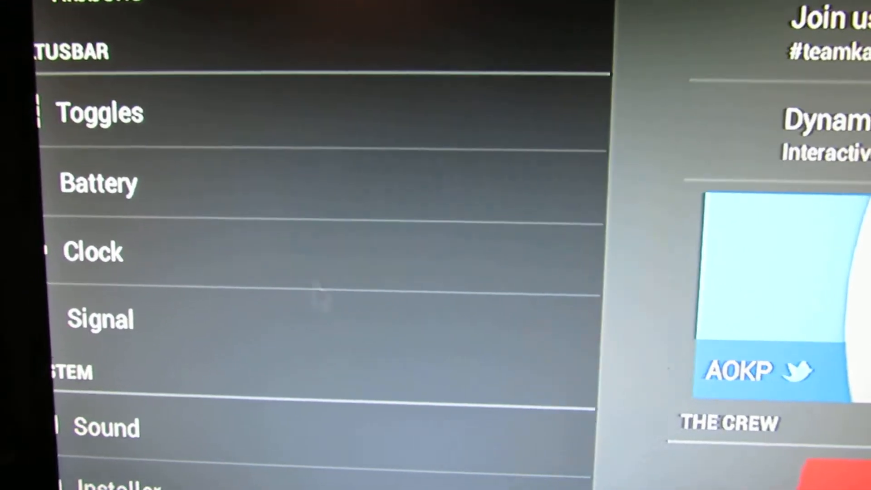
pyautogui.scroll(3)
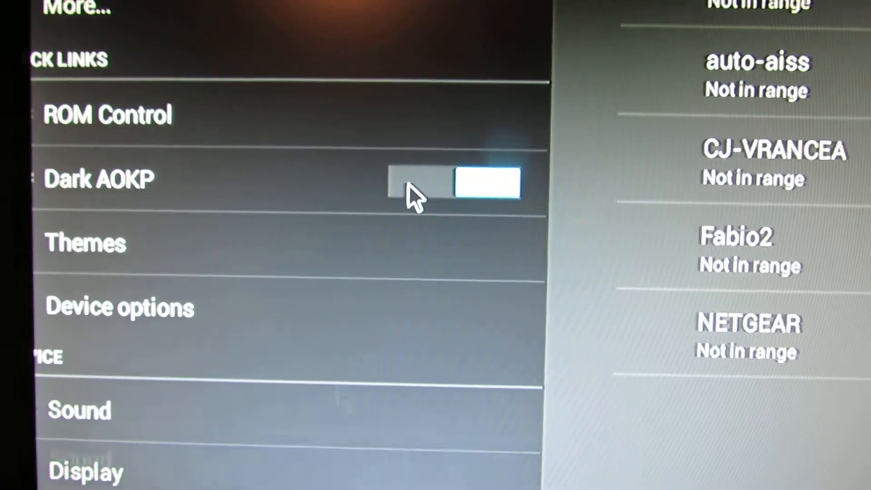
# Step: View Display options, then Storage showing 0.98GB total, 886MB available, 80.44MB apps
pyautogui.scroll(-3)
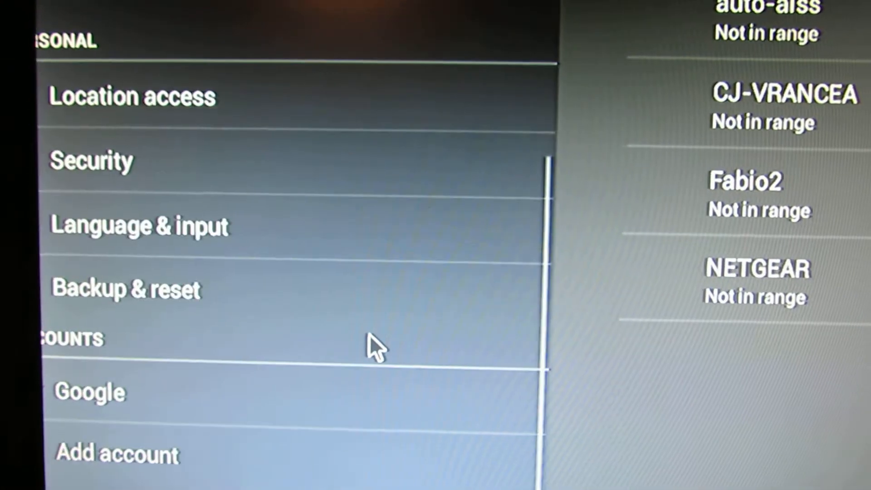
pyautogui.scroll(3)
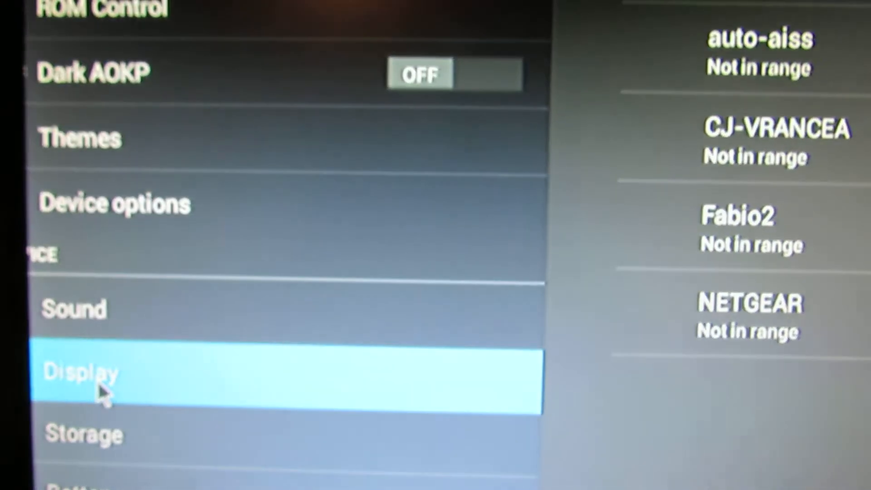
pyautogui.click(100, 372)
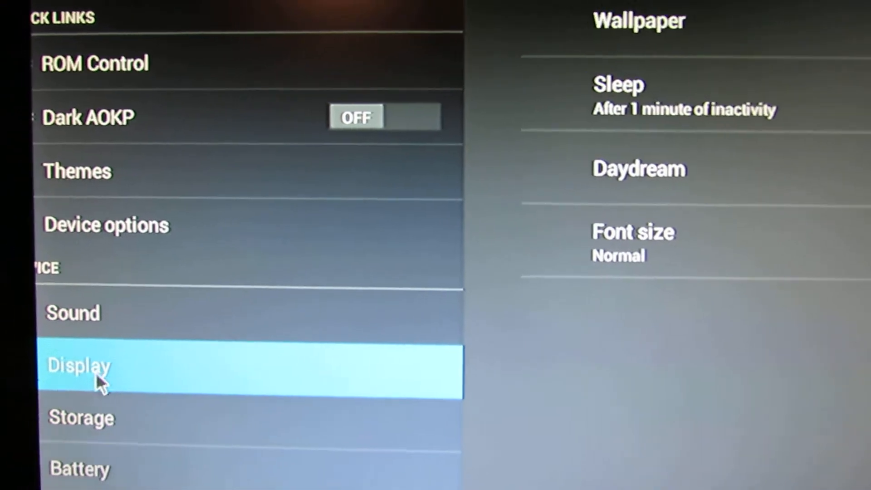
pyautogui.click(80, 417)
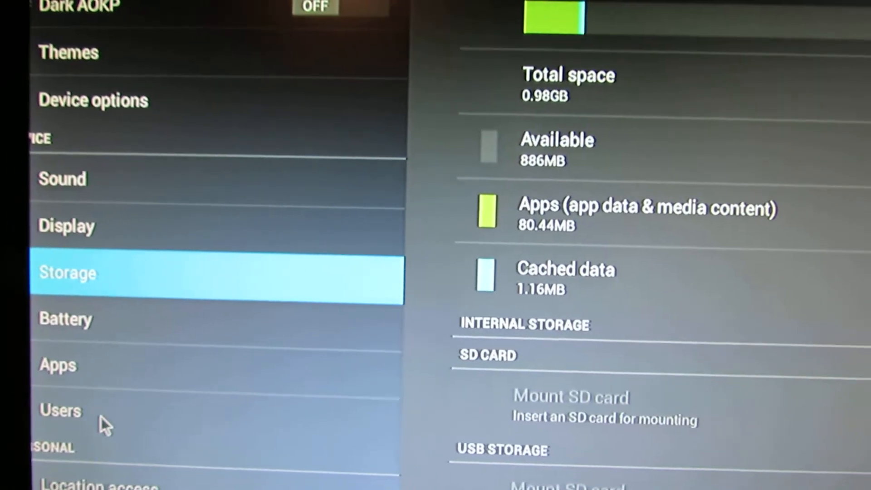
# Step: Show the Users page listing only the owner profile and nickname, no other users
pyautogui.click(60, 410)
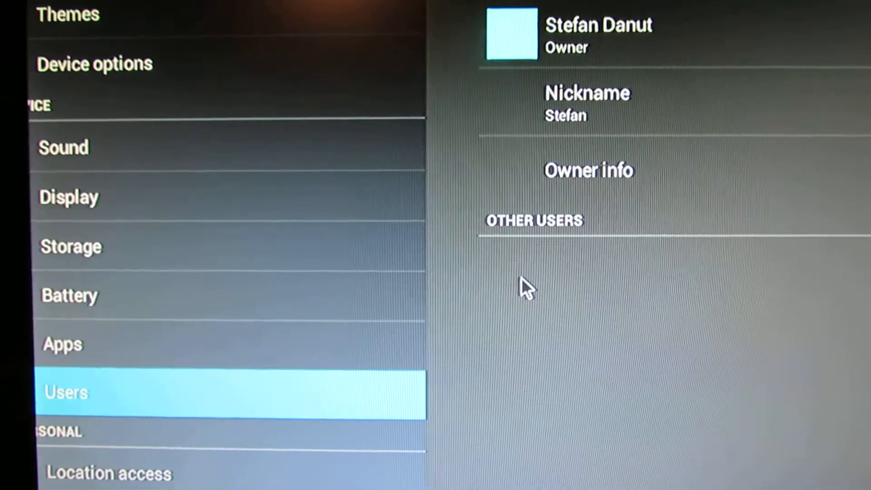
pyautogui.scroll(-3)
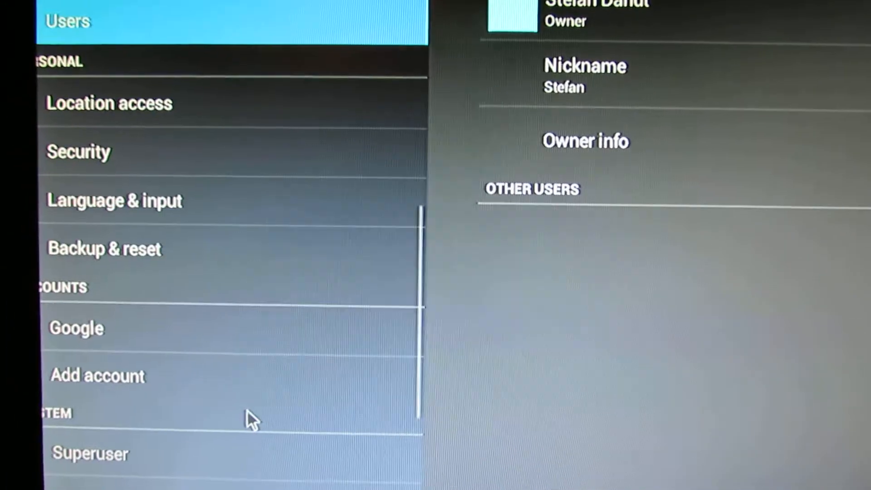
pyautogui.scroll(-3)
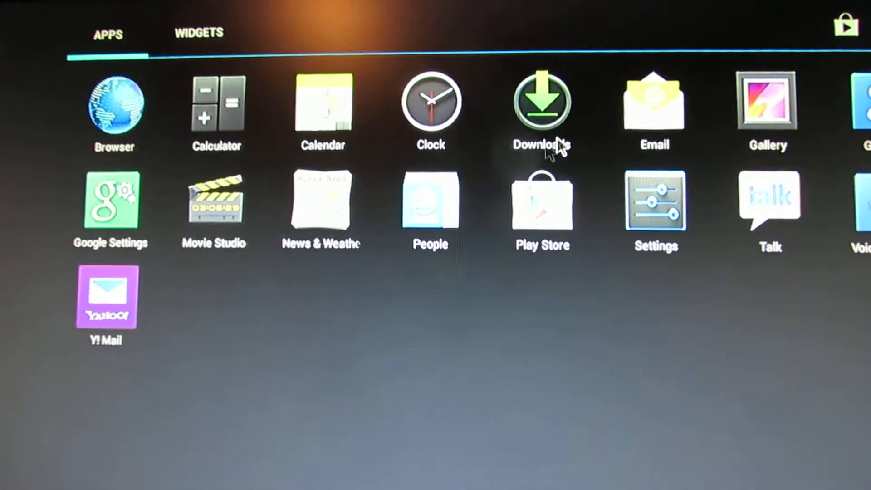
# Step: Relaunch Settings from the app list onto the Wi‑Fi page with danyrolux connected
pyautogui.click(655, 215)
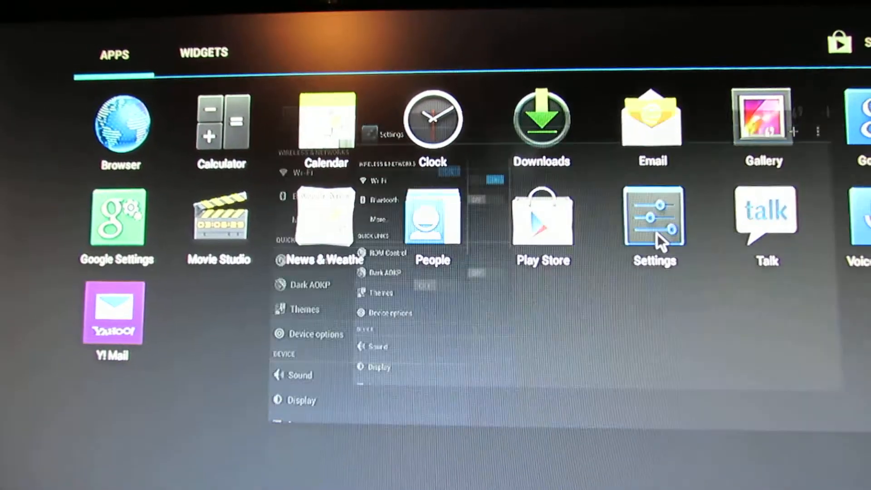
pyautogui.click(654, 217)
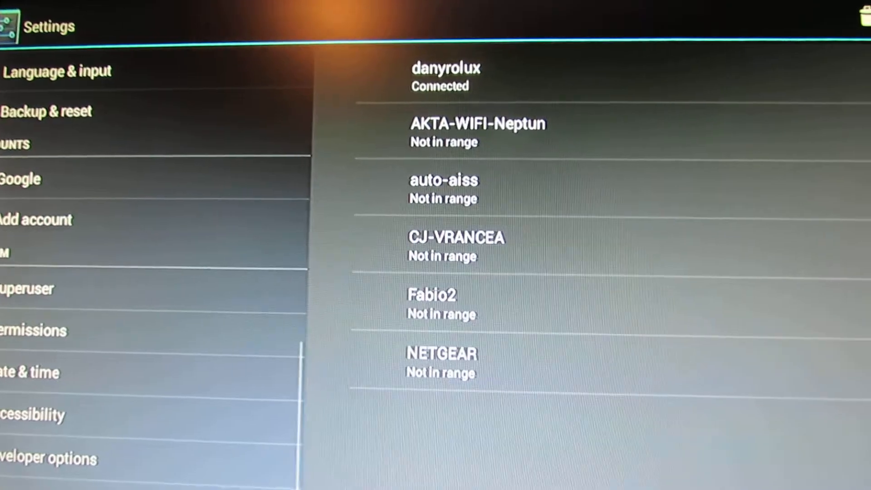